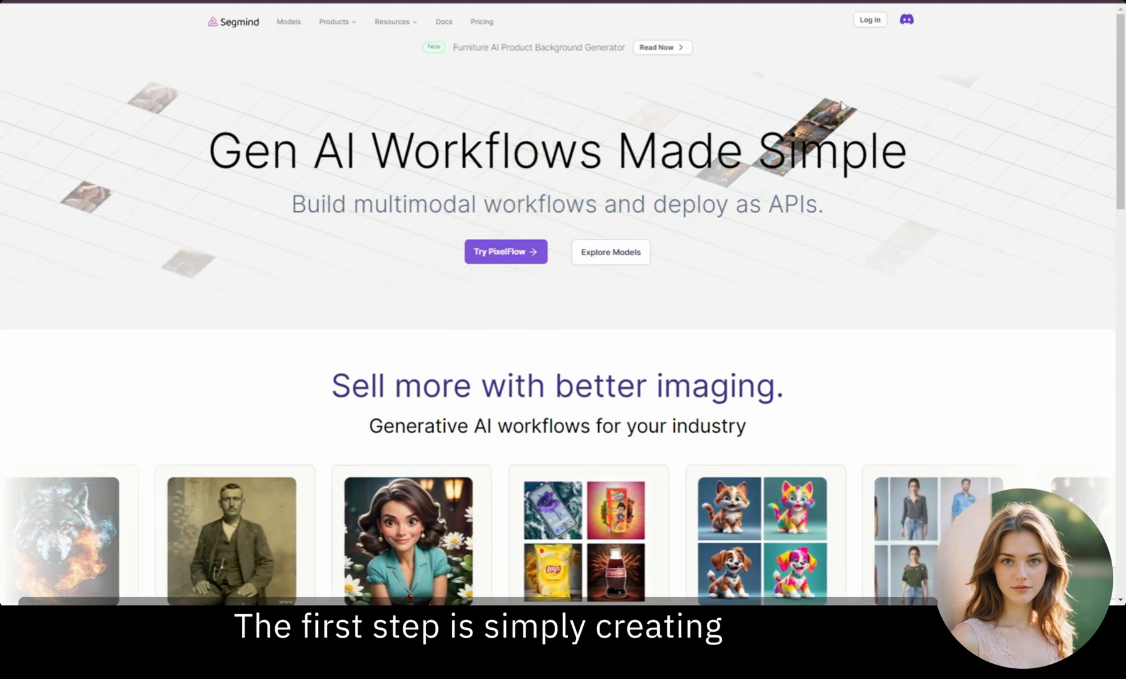
Step: Log in to Segmind using your Google account
click(869, 20)
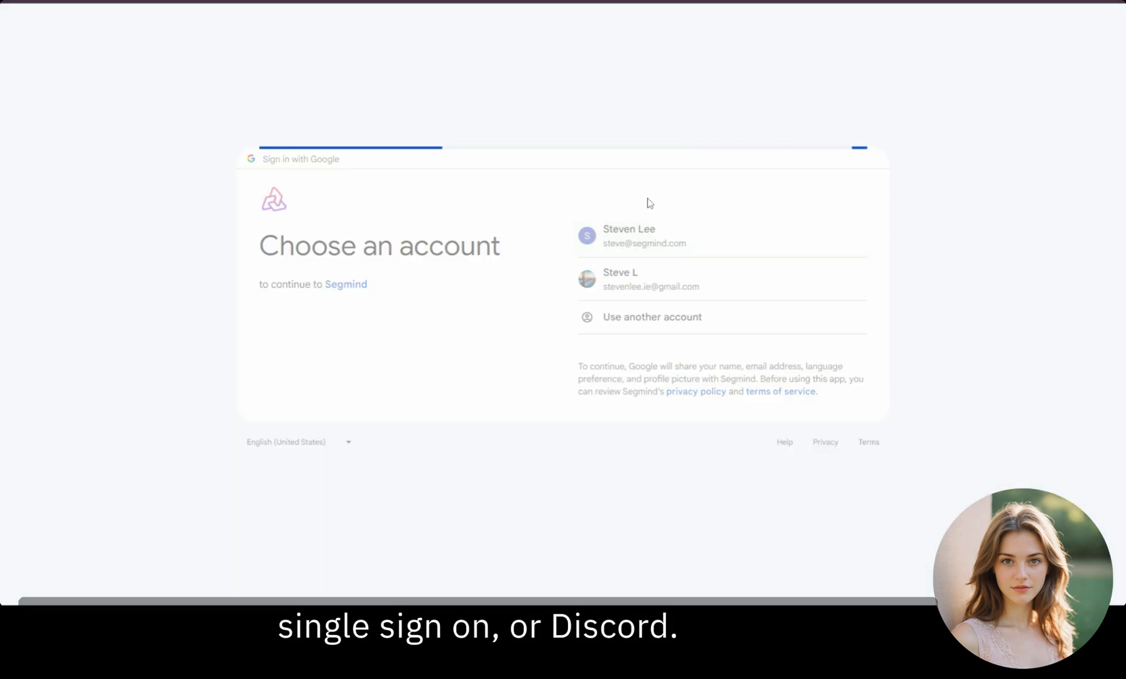
click(629, 236)
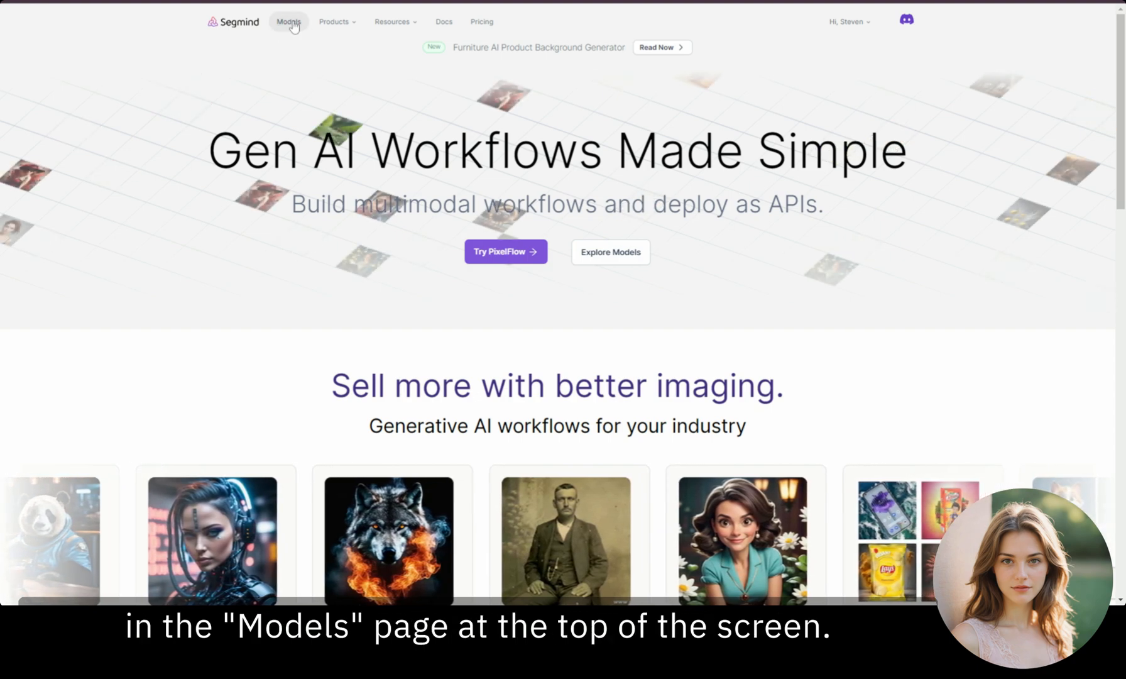
Step: Open the Models catalog, scroll through the model API cards, and return to the top
click(287, 21)
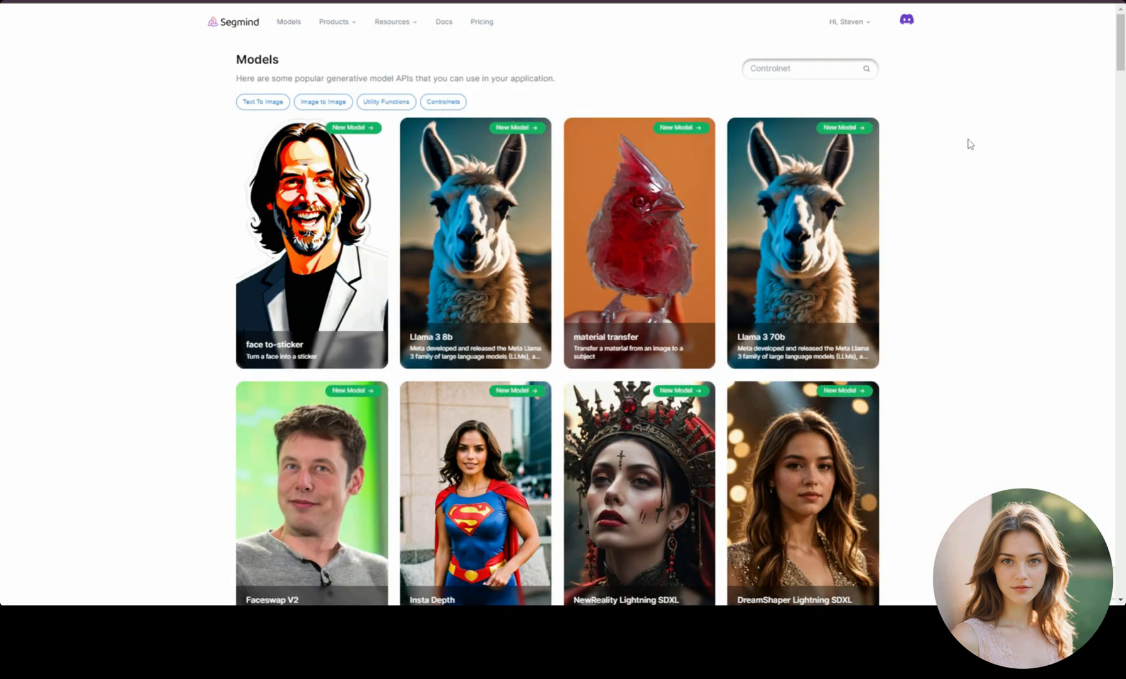
scroll(down, 3)
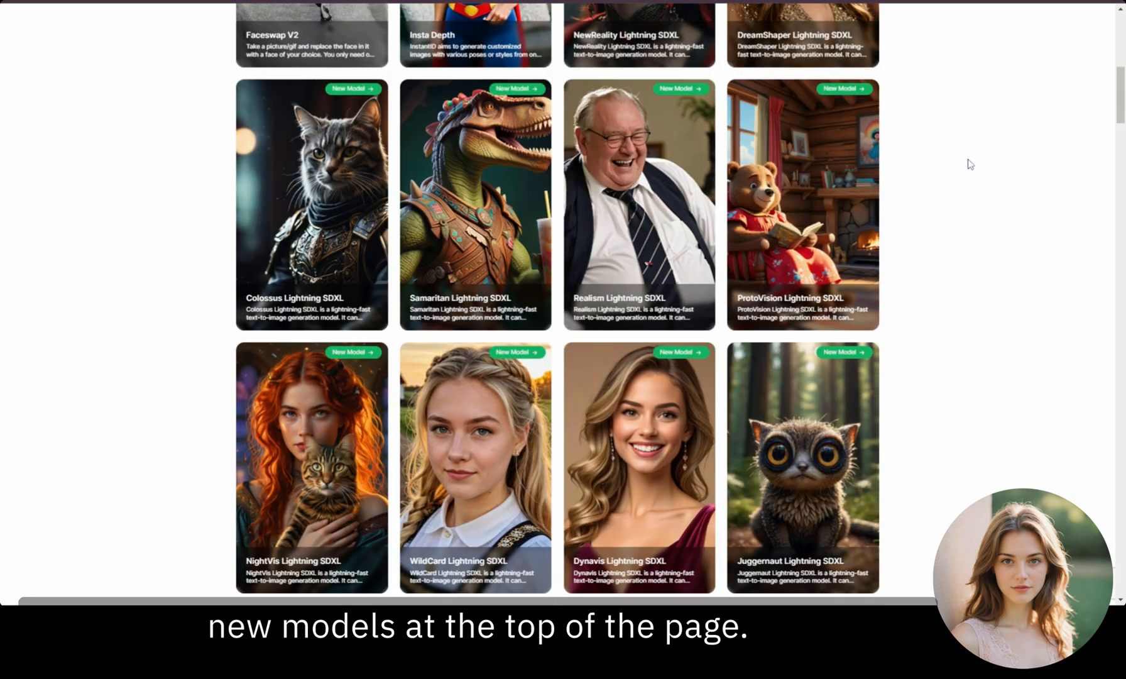
scroll(down, 3)
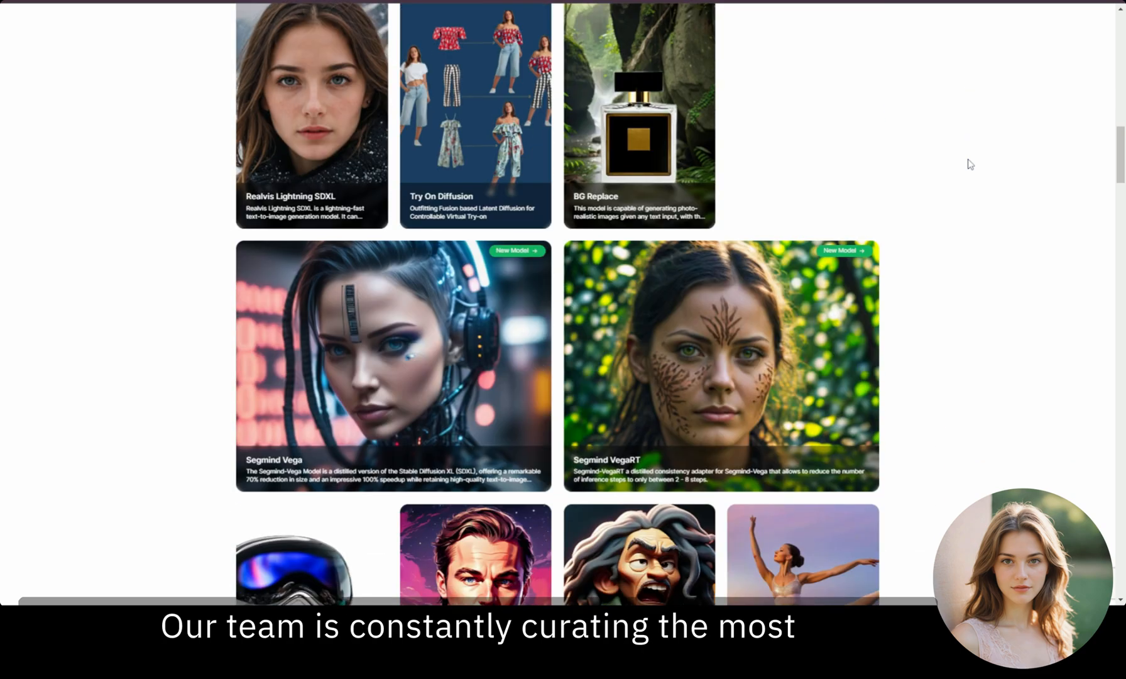
scroll(down, 3)
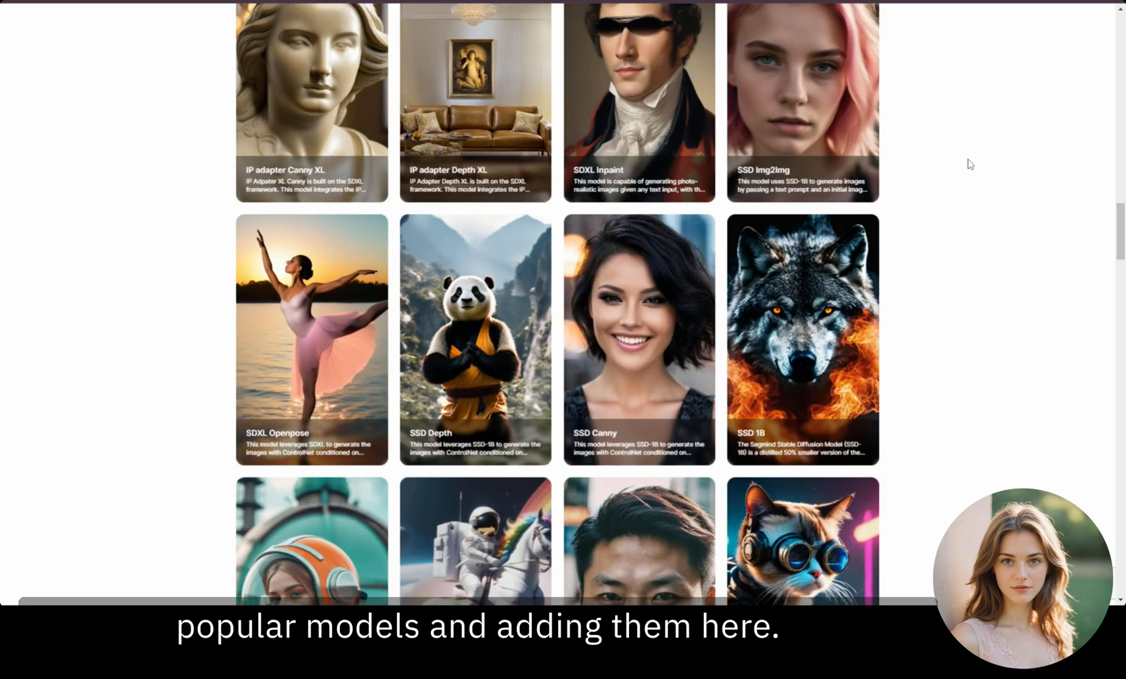
scroll(up, 3)
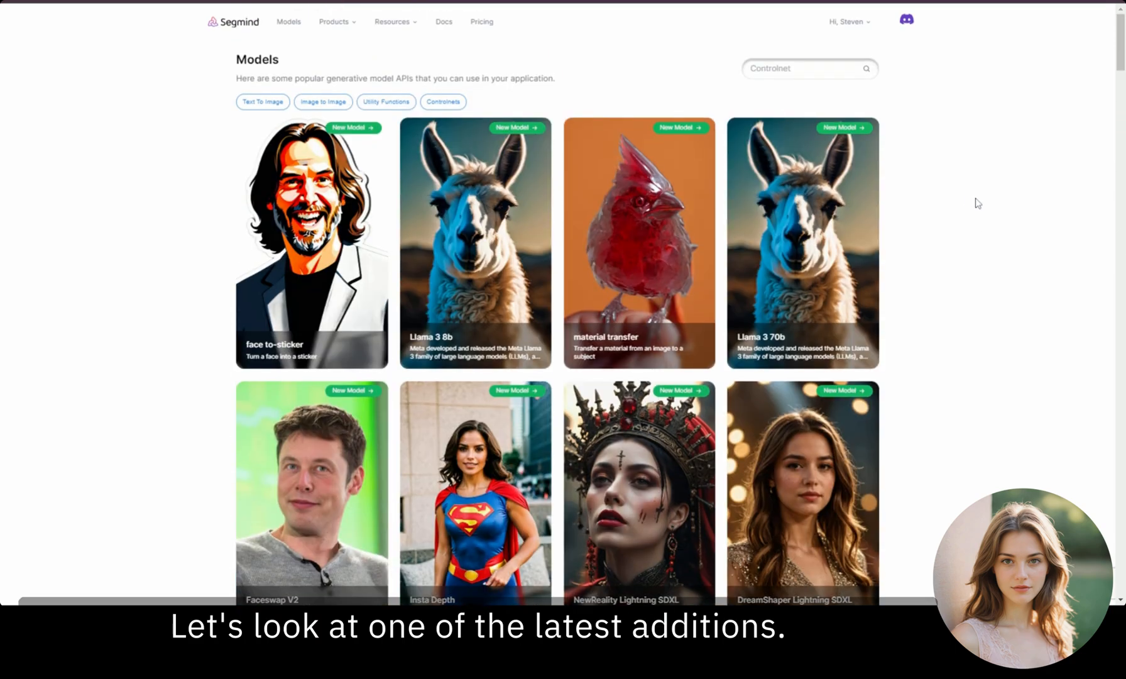
click(804, 243)
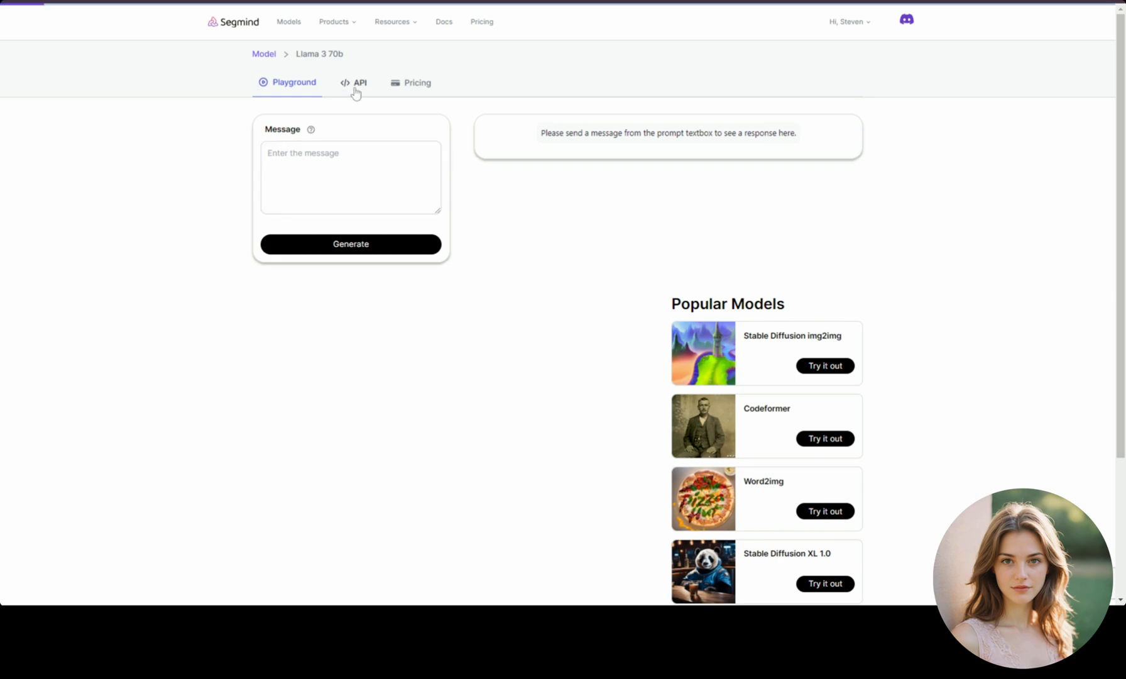
click(353, 82)
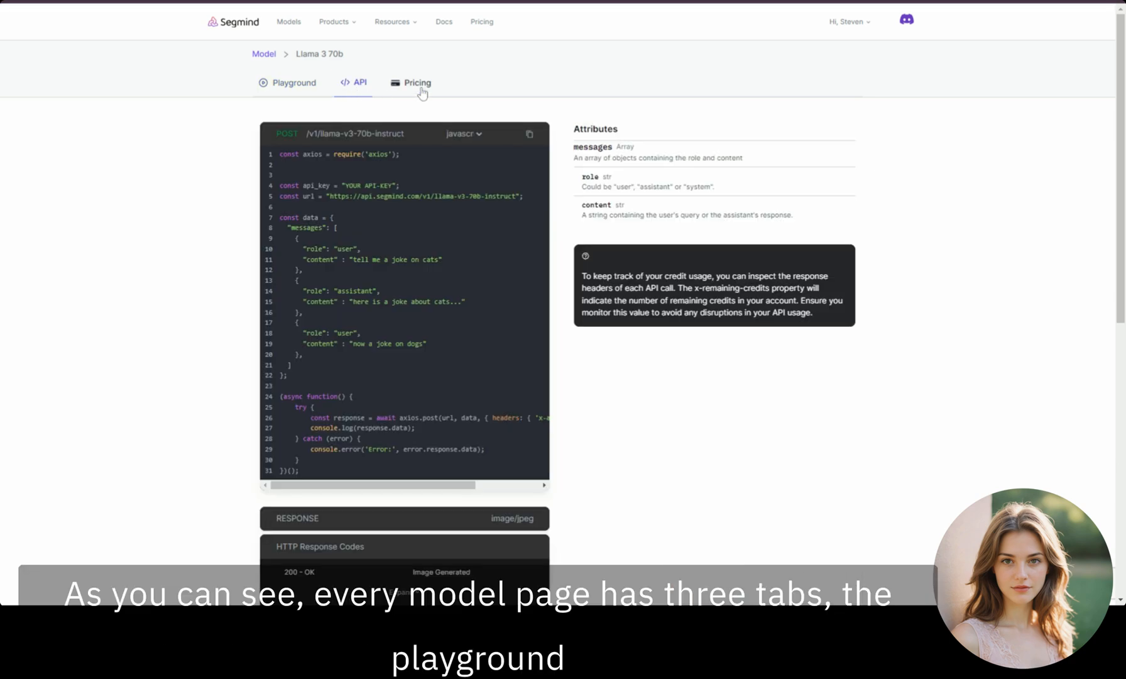
click(417, 82)
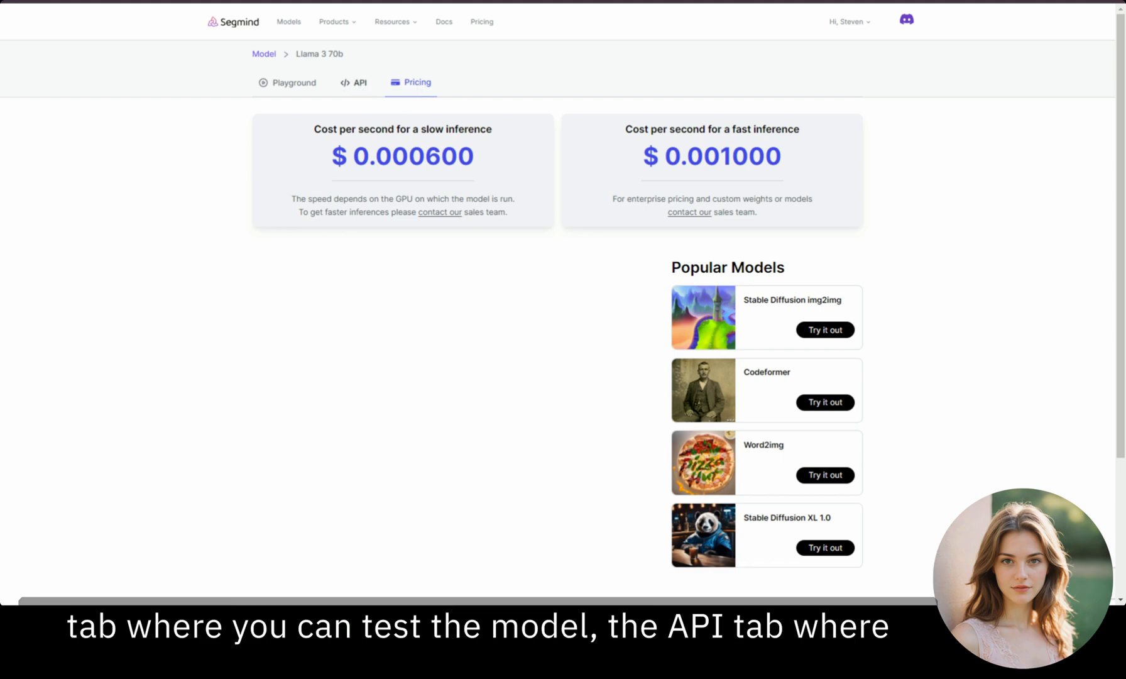
click(357, 82)
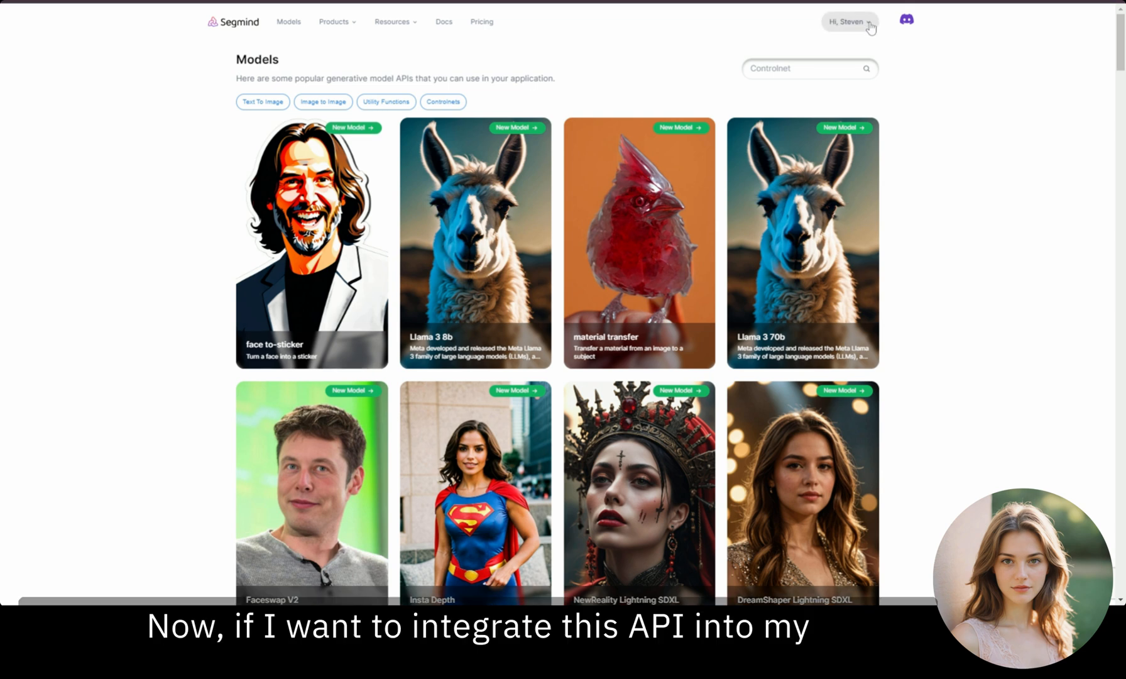
Step: Go to the API Keys page from the account dropdown's Create API Key option
click(848, 21)
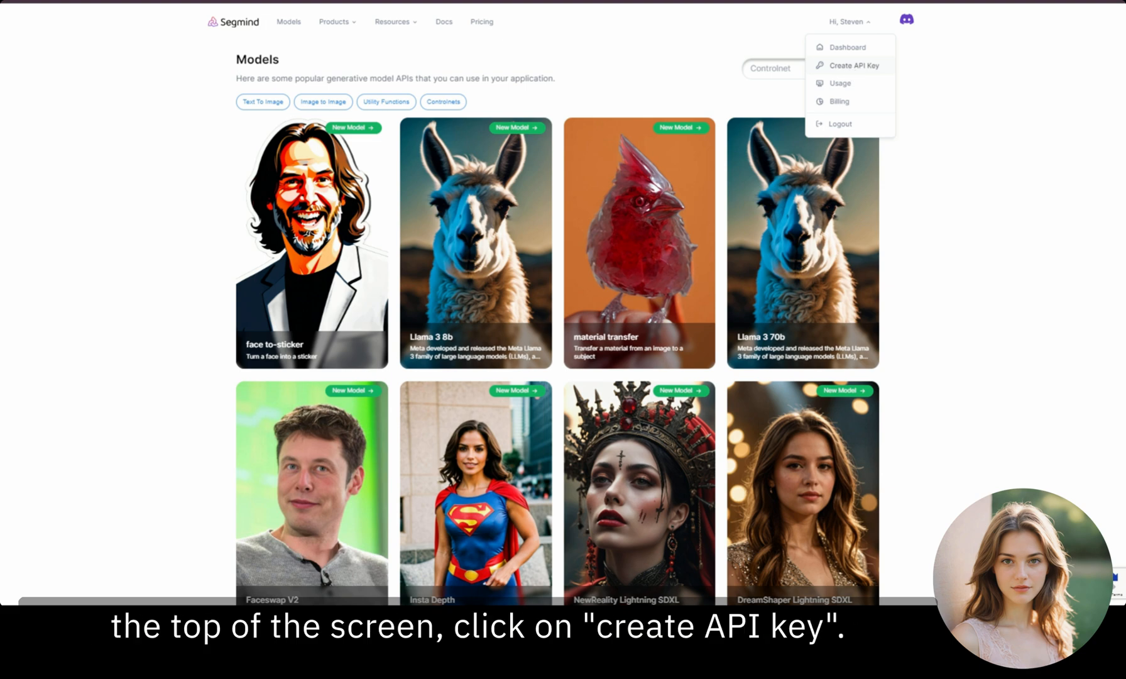
click(851, 66)
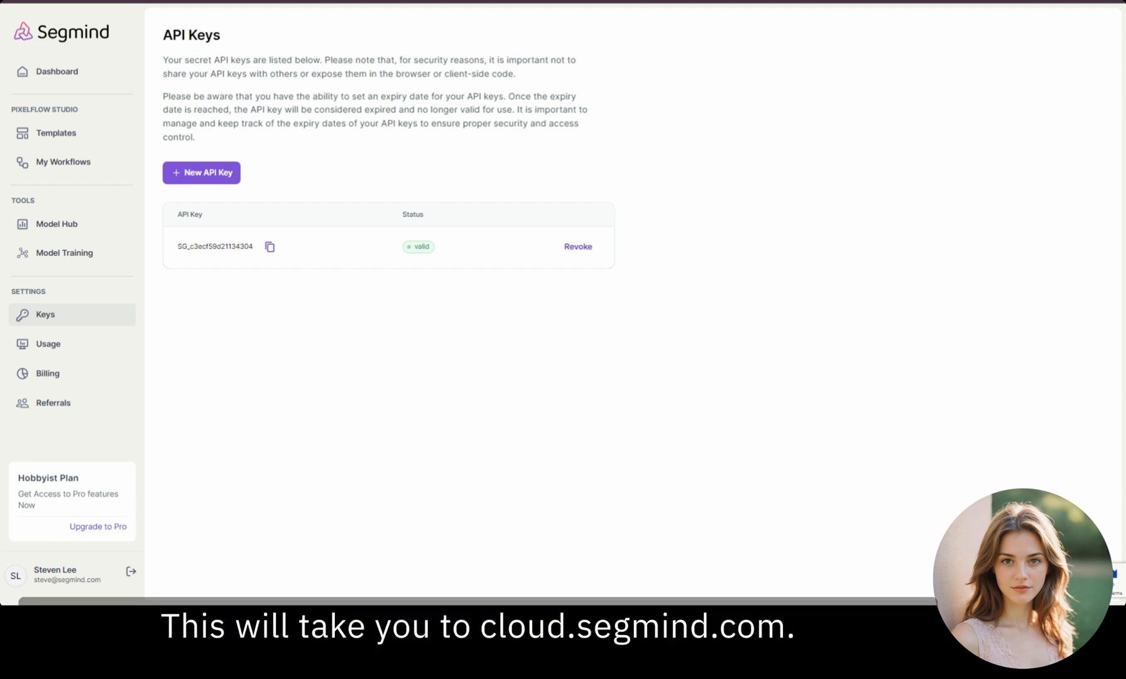
mouse_move(46, 320)
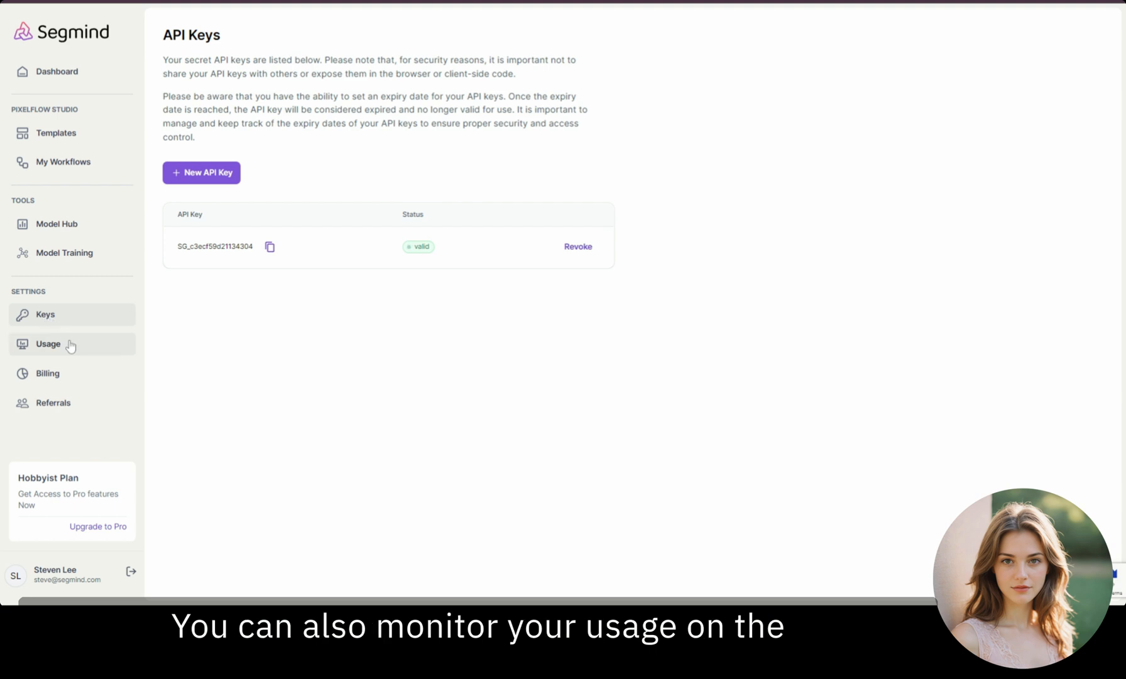
Step: View the Usage page's credits and requests, then open Billing's transaction history
click(47, 343)
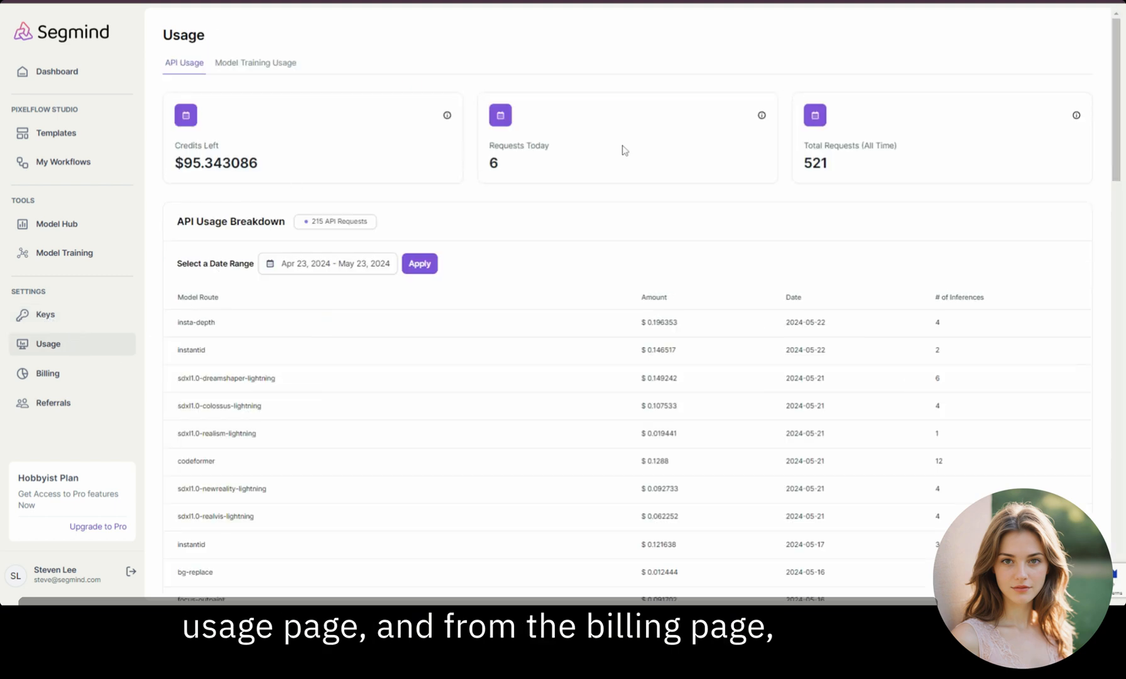
click(47, 372)
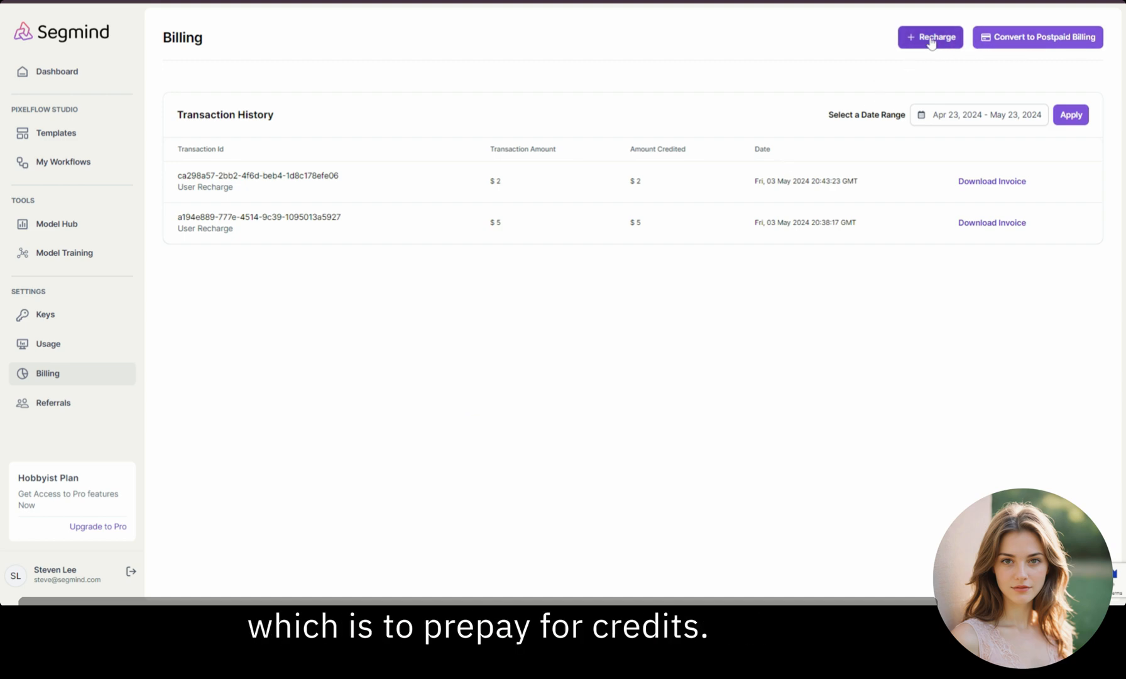
click(930, 36)
text(50)
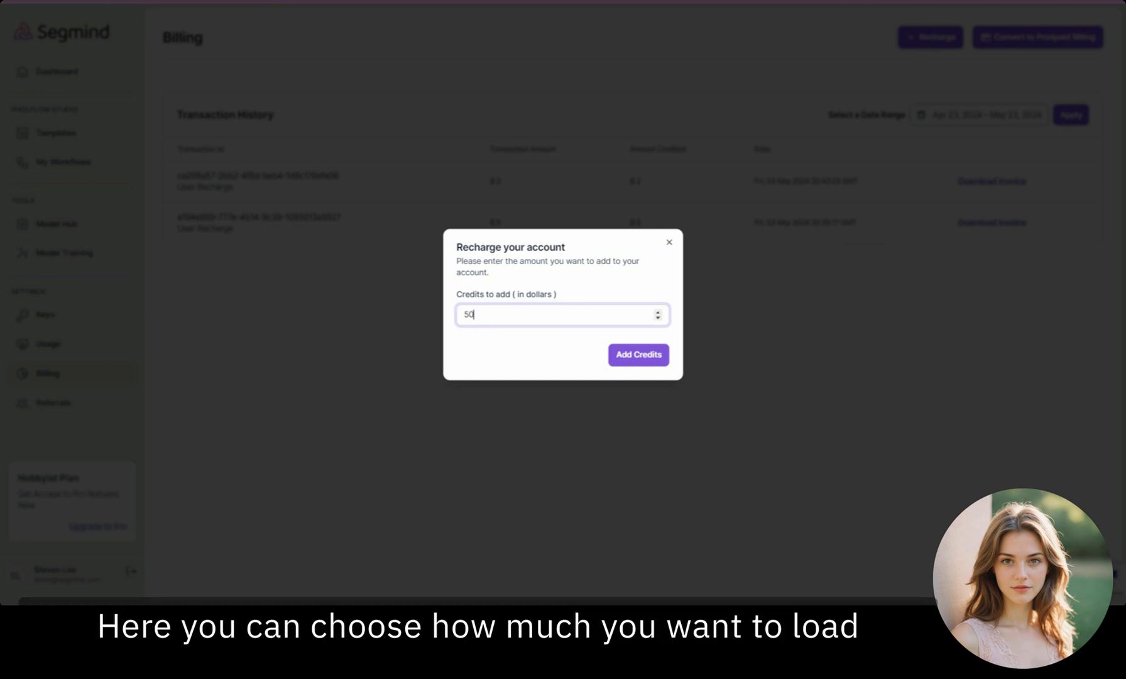
text(100)
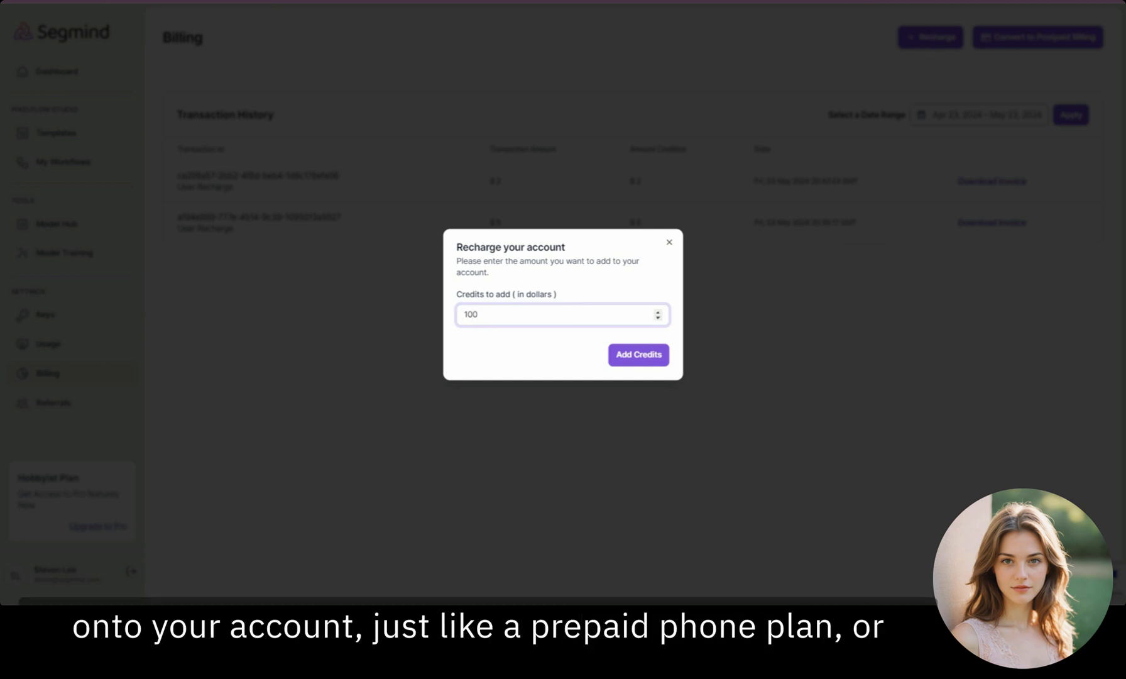
click(668, 241)
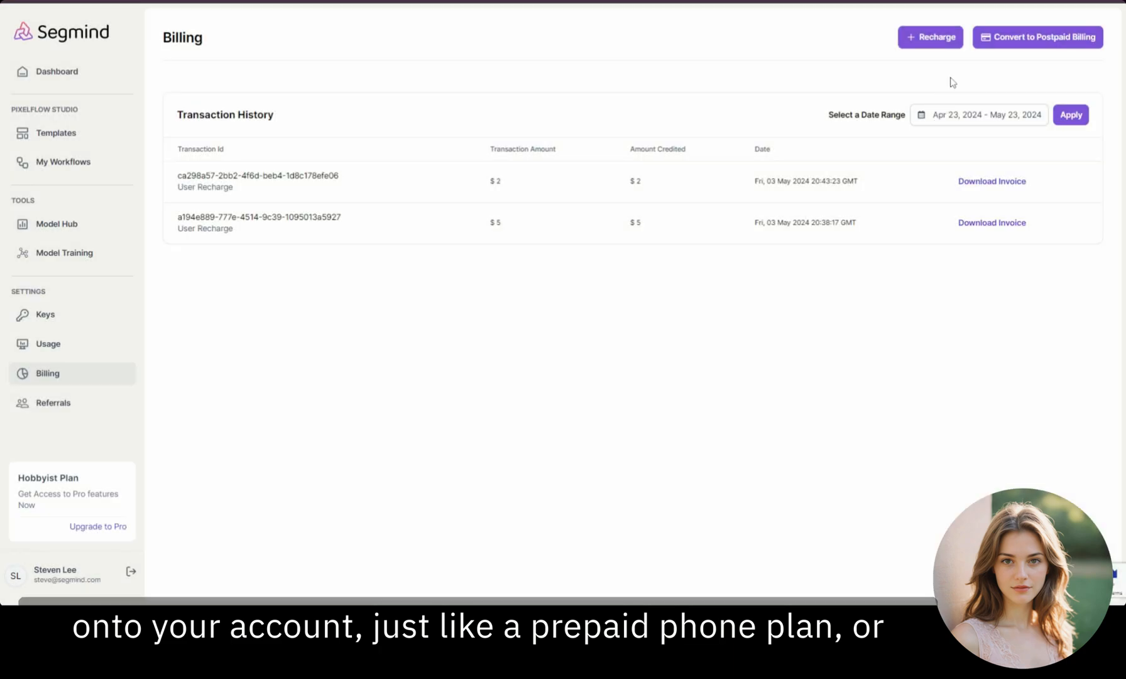
click(1037, 36)
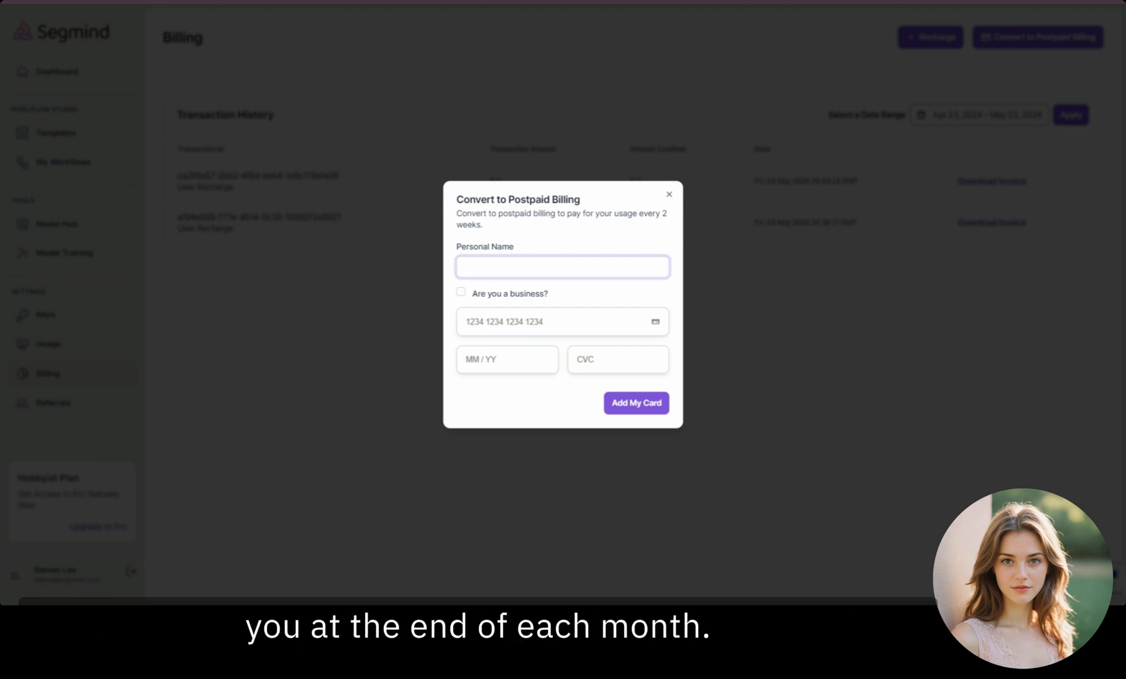
mouse_move(573, 242)
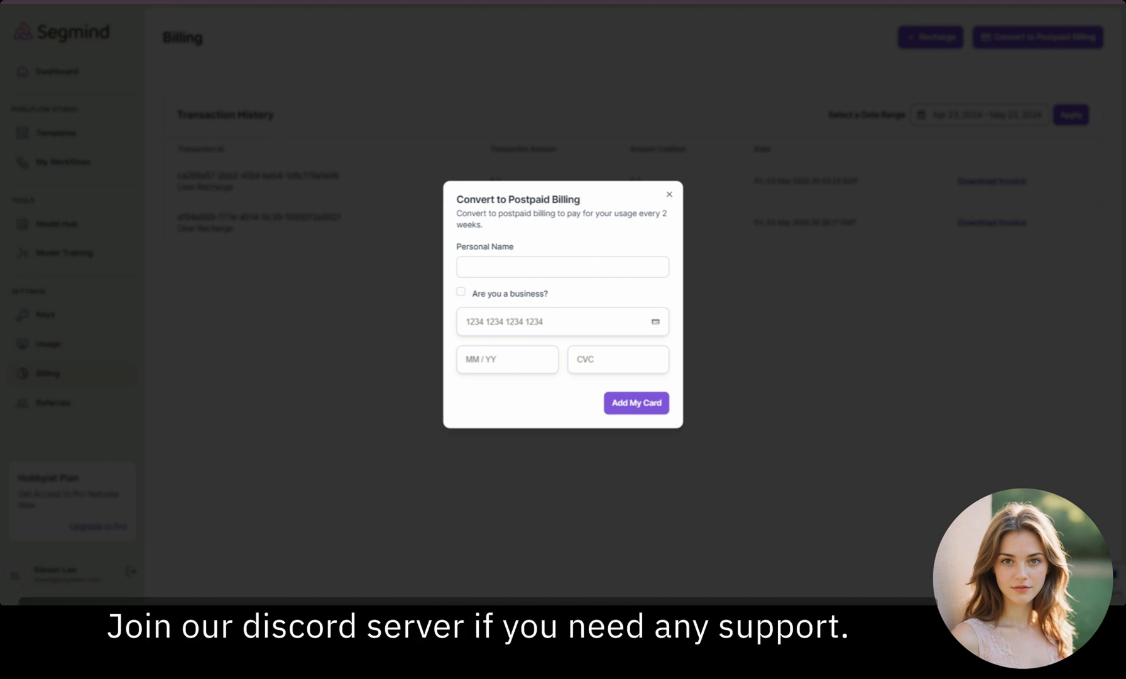
click(563, 266)
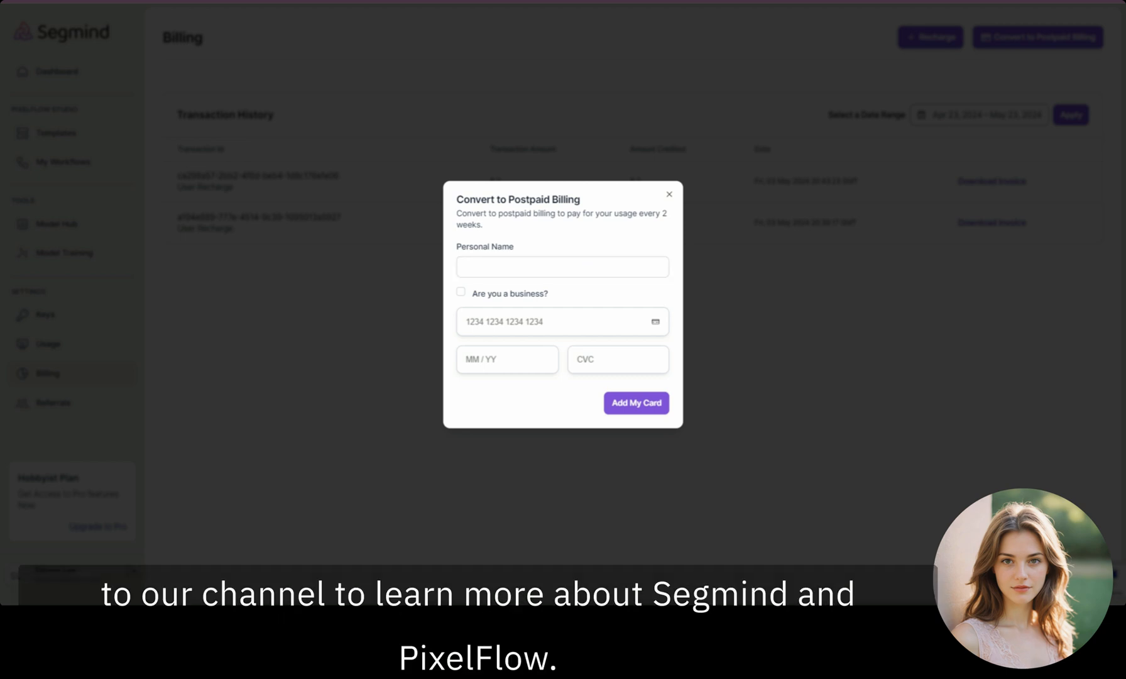
click(668, 194)
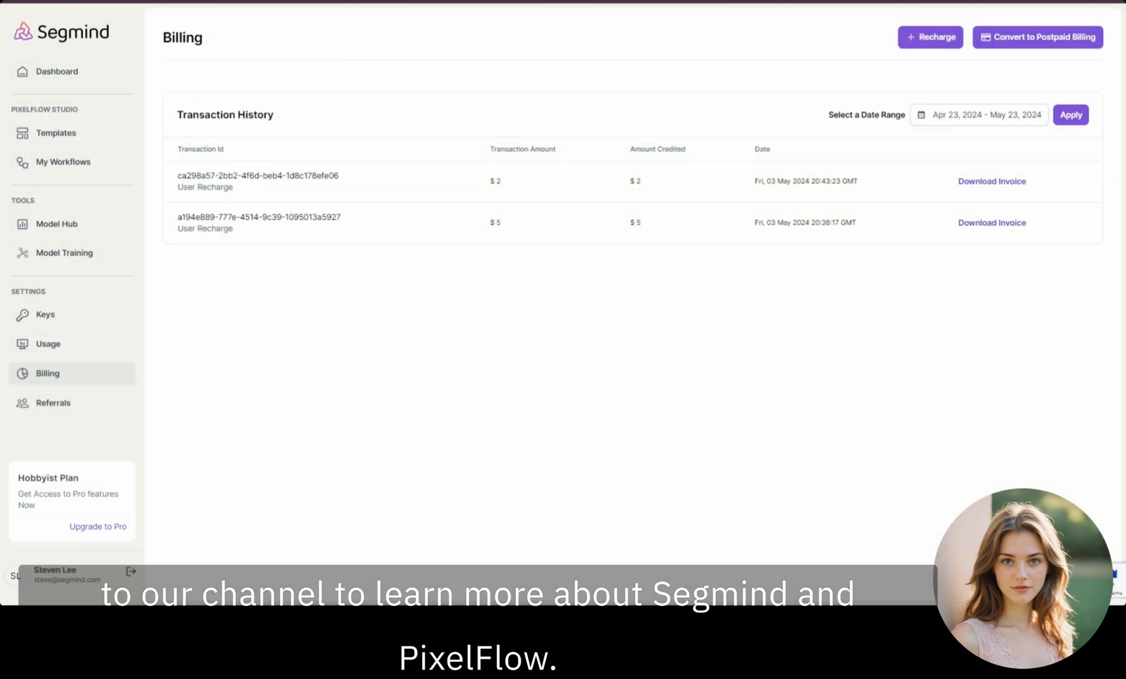